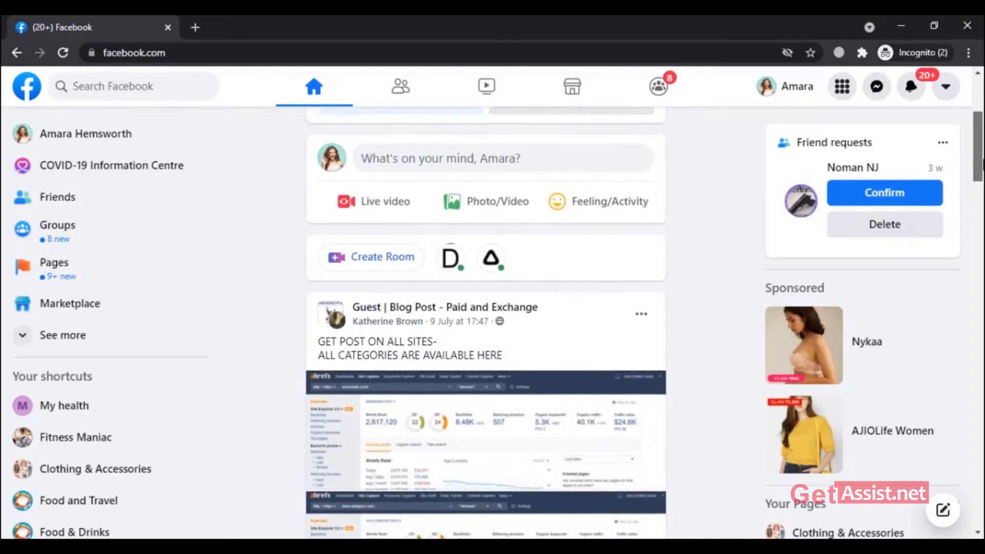
Step: Scroll down your profile to the Friends box showing 23 friends
scroll("down", 3)
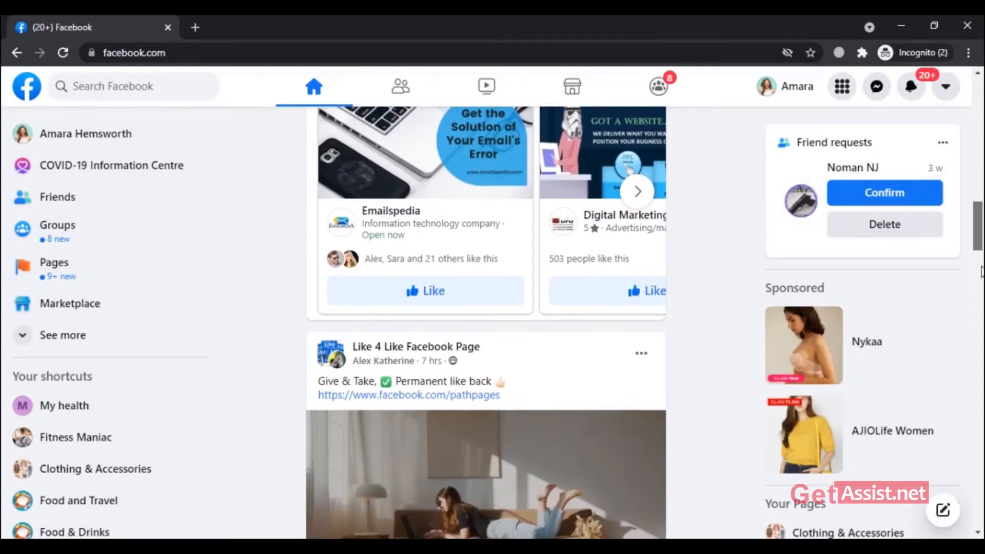
scroll("down", 3)
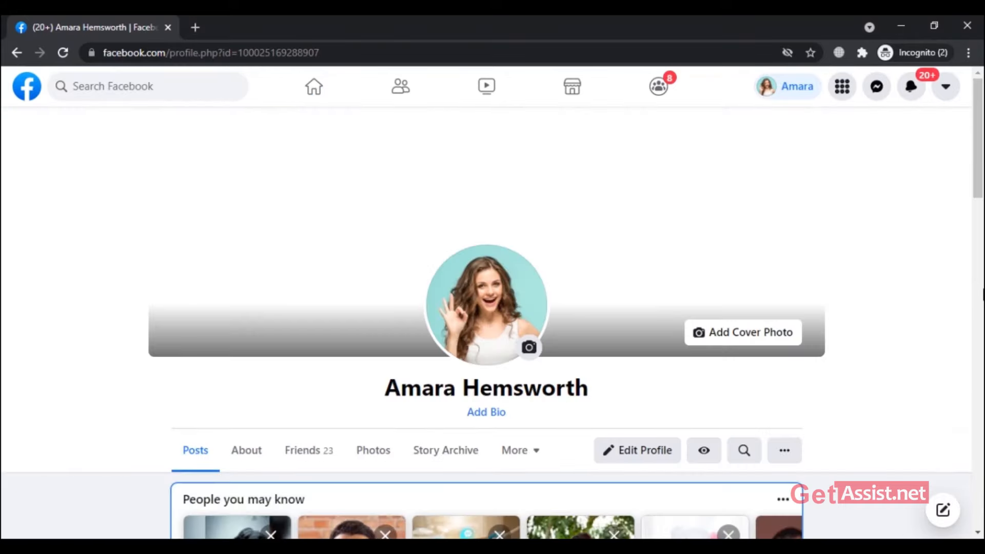
scroll("down", 3)
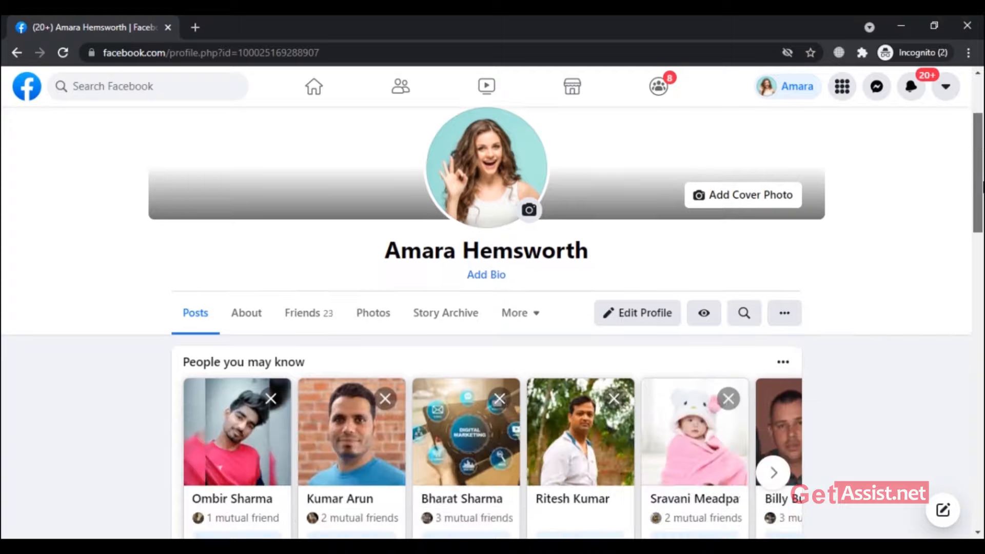
scroll("down", 3)
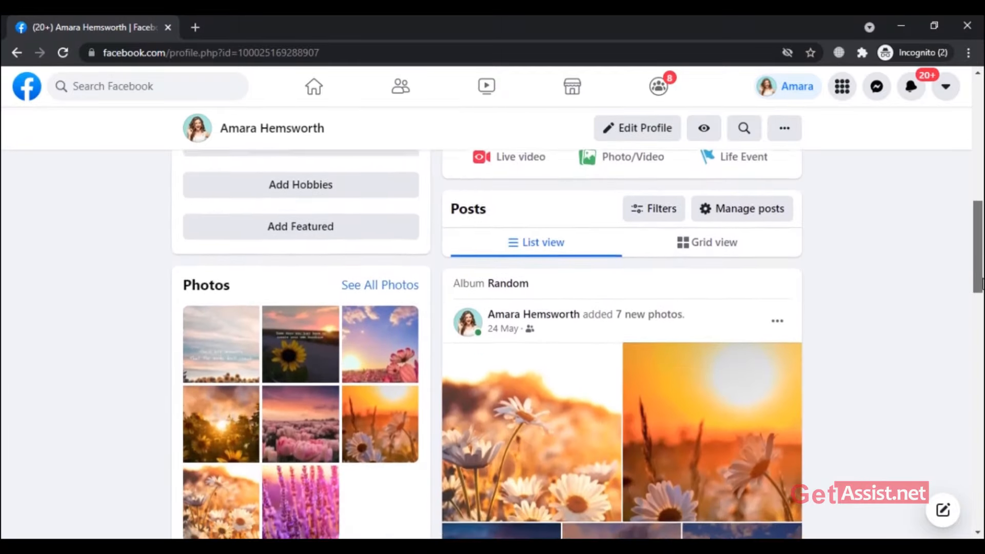
scroll("down", 3)
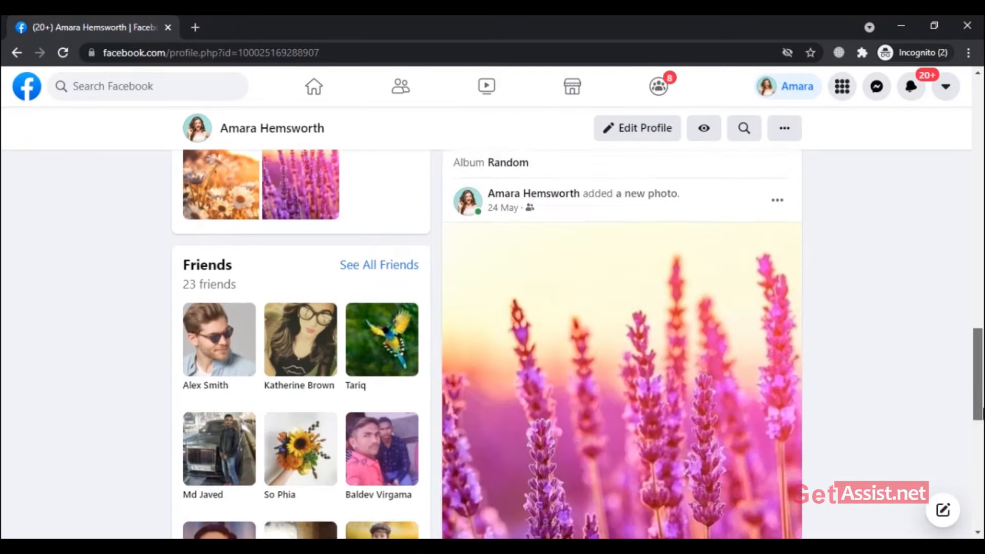
scroll("down", 3)
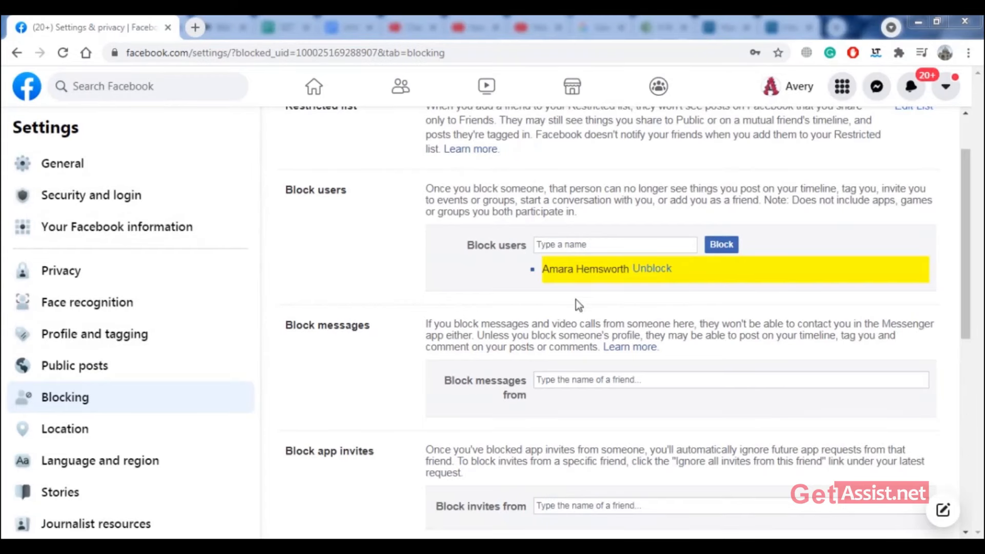
mouse_move(605, 295)
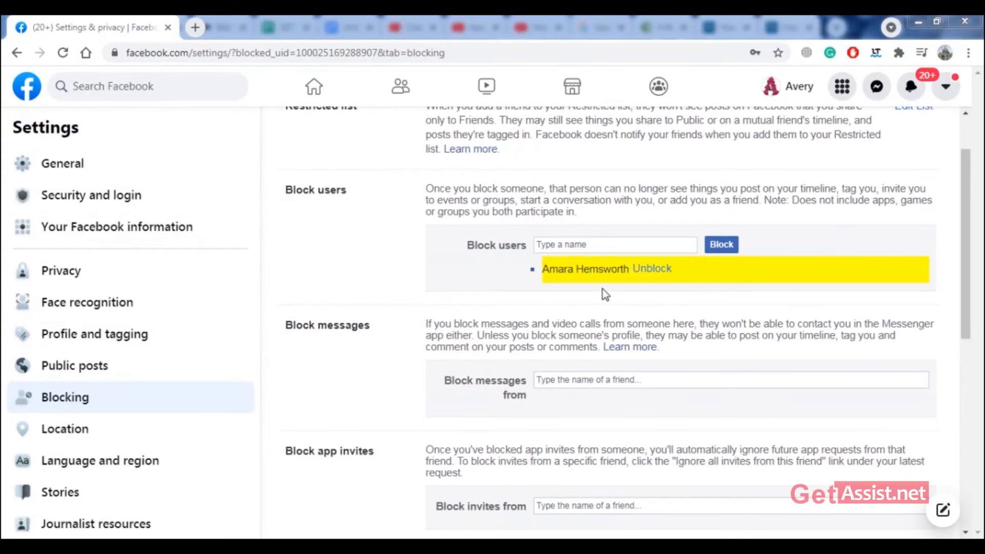
mouse_move(589, 326)
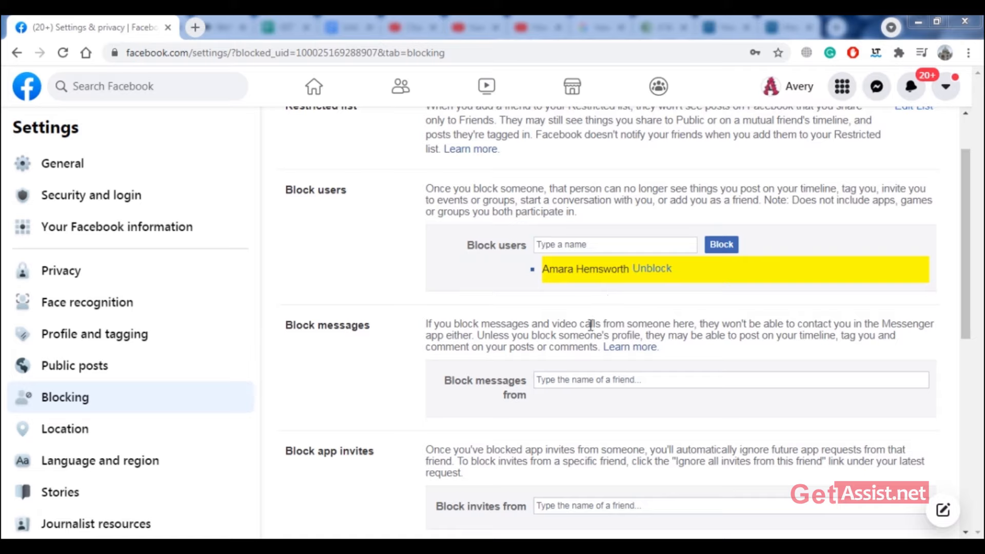
mouse_move(673, 316)
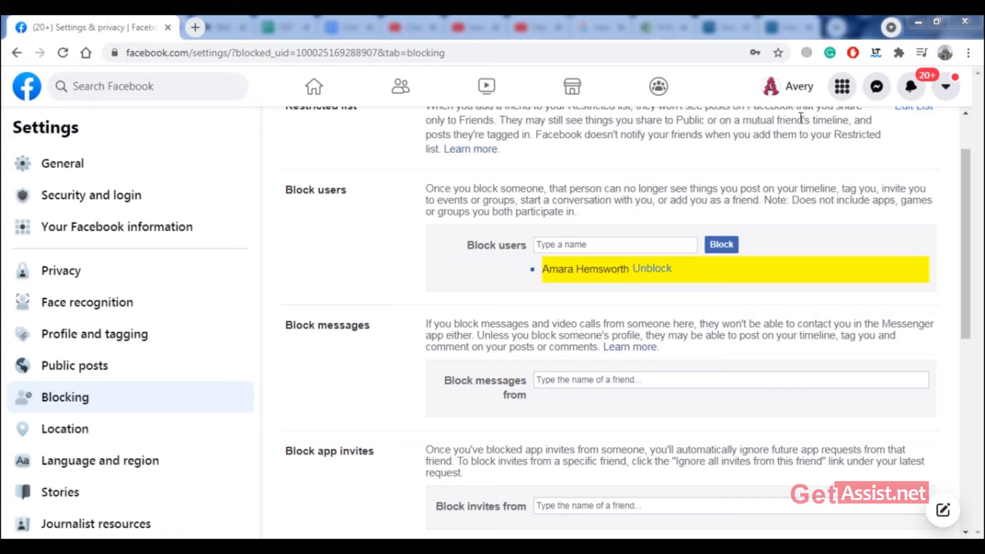
mouse_move(764, 86)
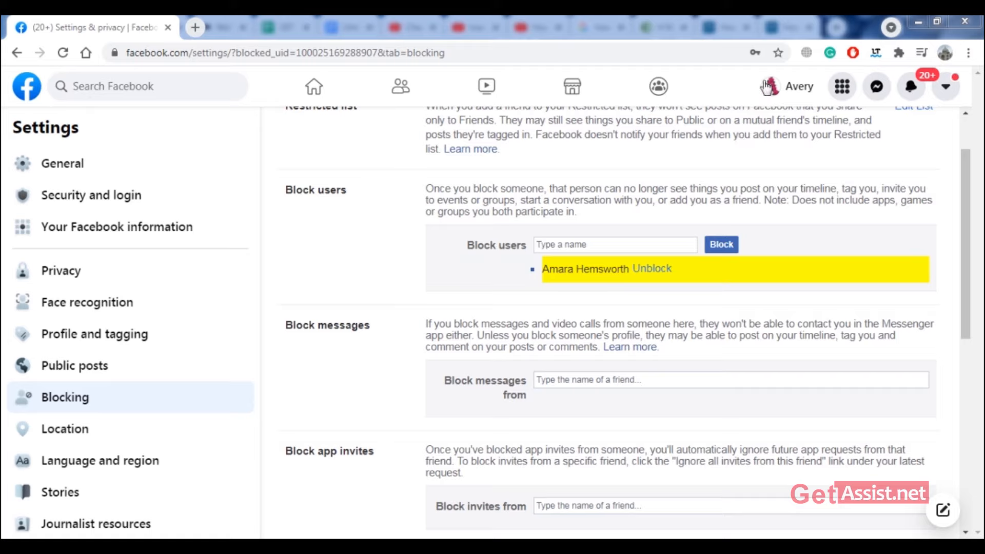
mouse_move(764, 62)
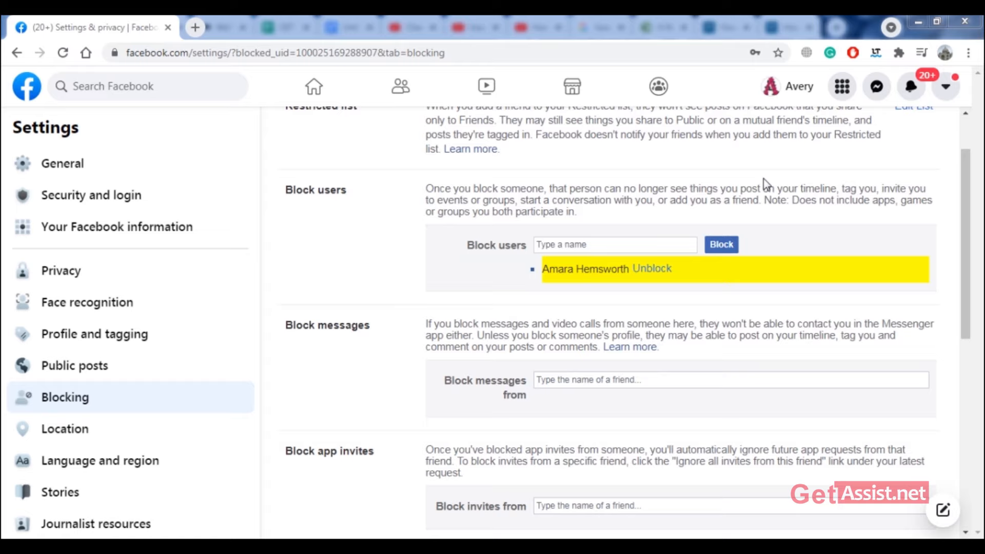
mouse_move(860, 180)
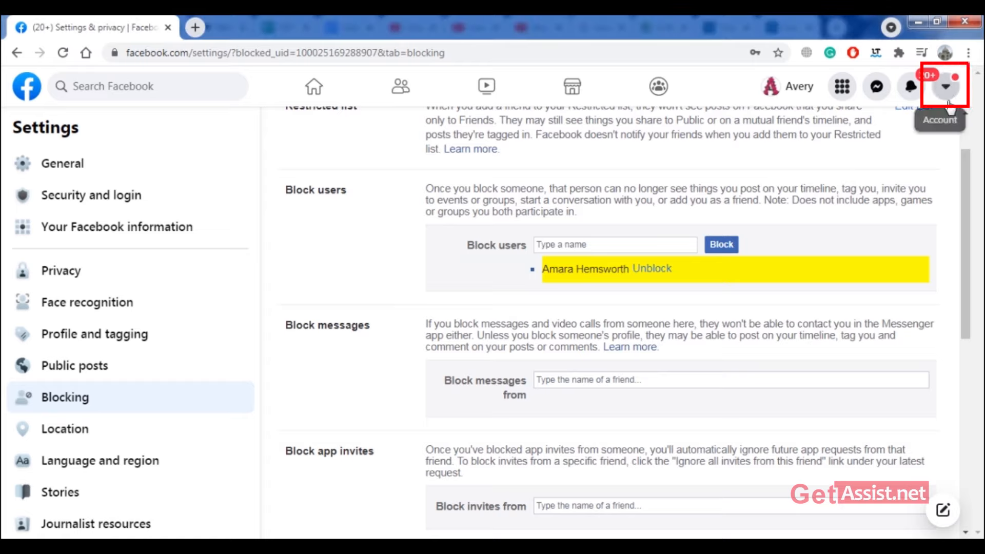
Step: Log out and remove Avery's entry from the recent logins
left_click(944, 86)
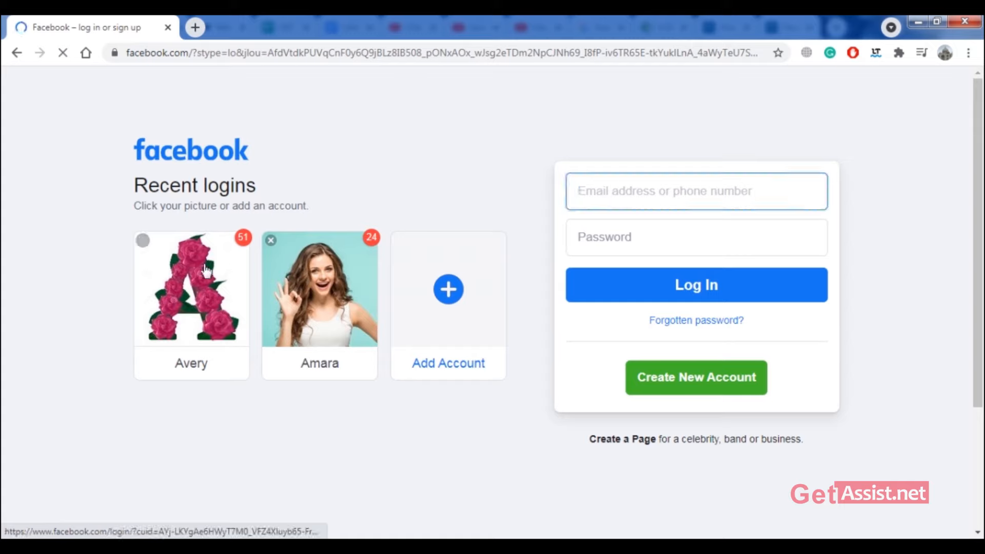
left_click(142, 240)
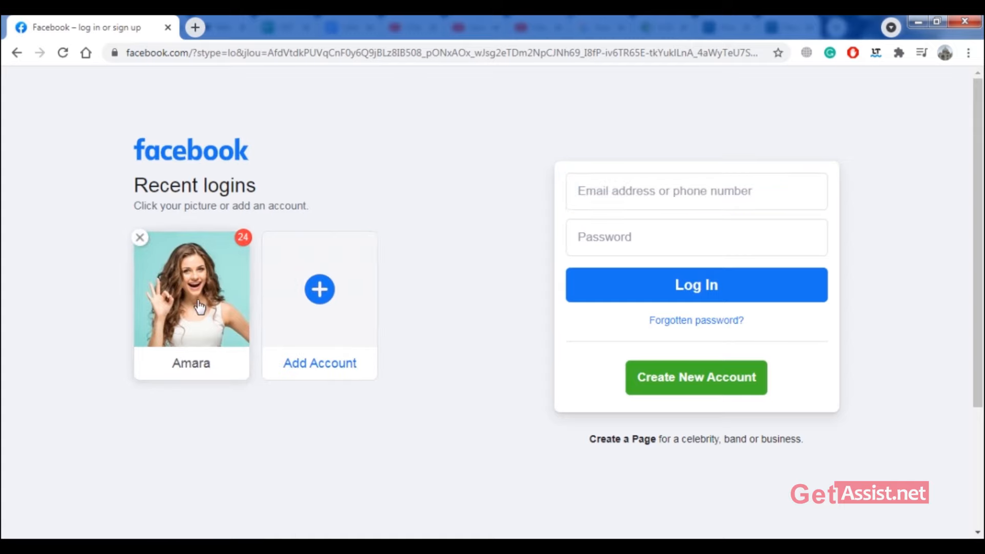
mouse_move(191, 290)
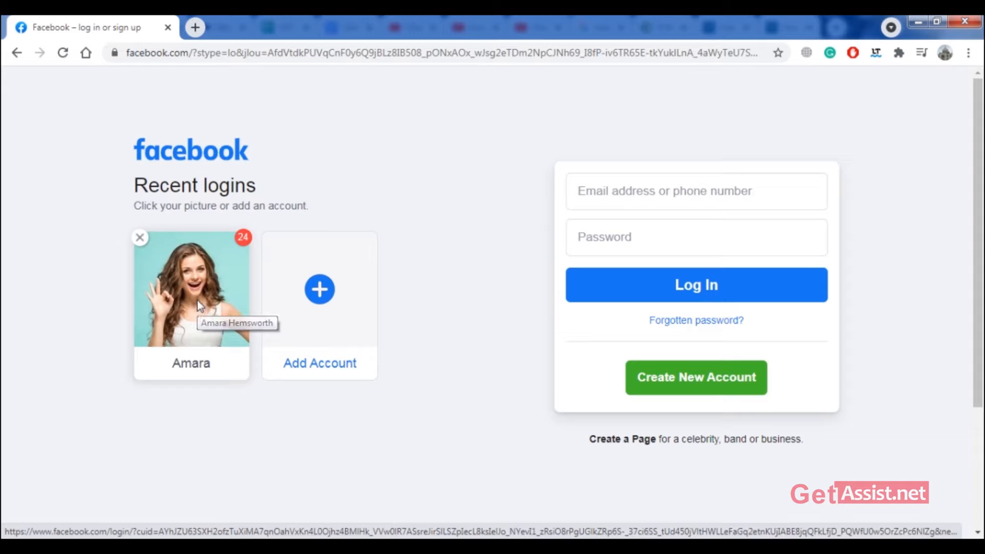
Step: Log in as Amara using her saved account and password
left_click(191, 290)
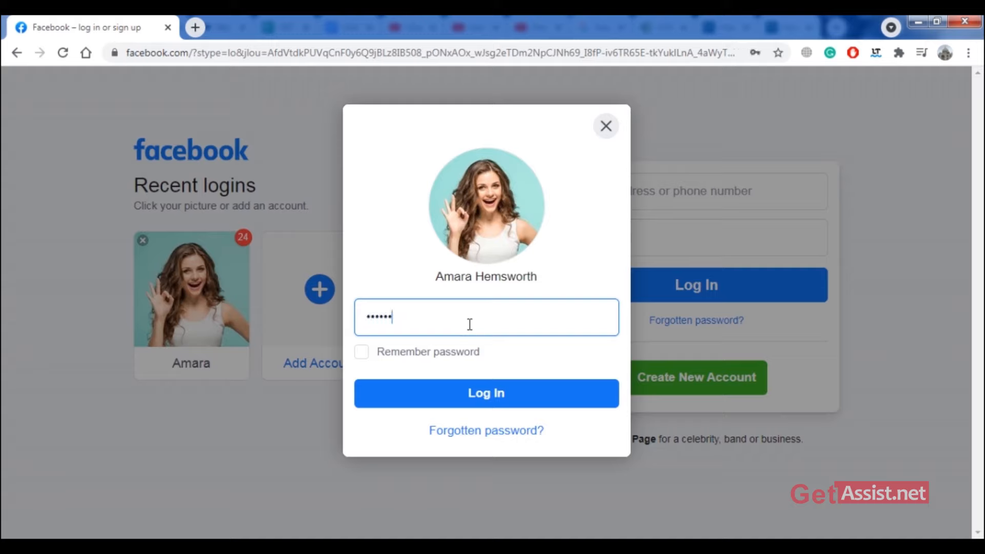
type("••••")
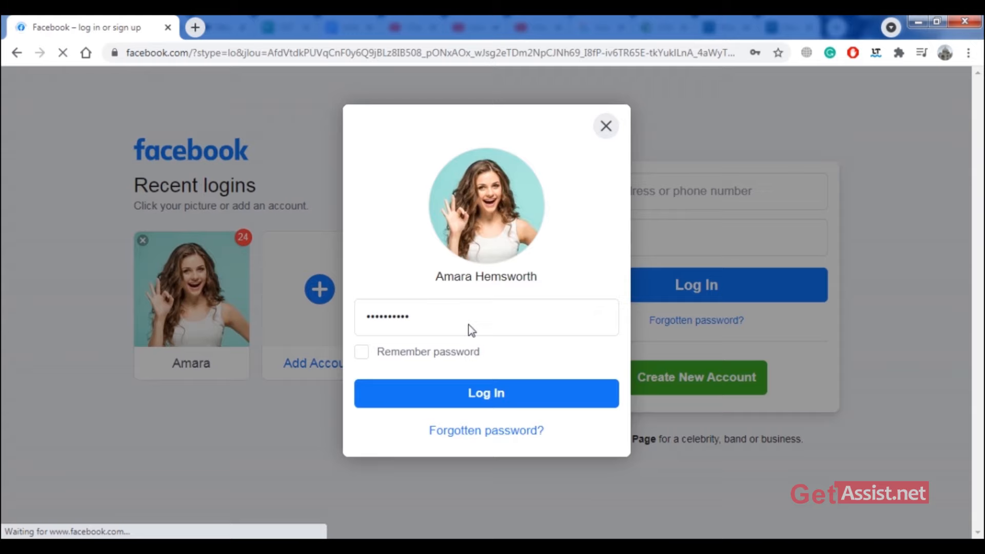
left_click(485, 393)
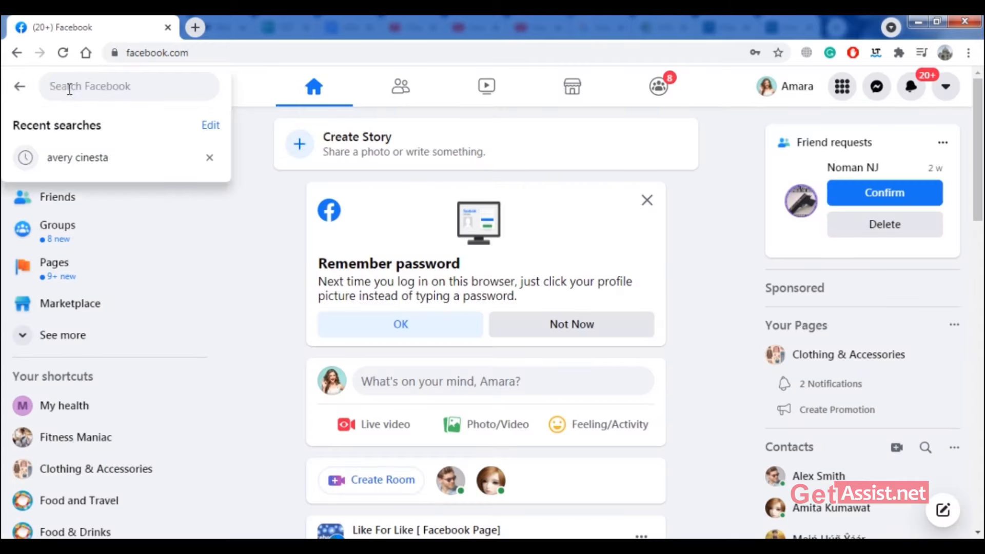
left_click(78, 158)
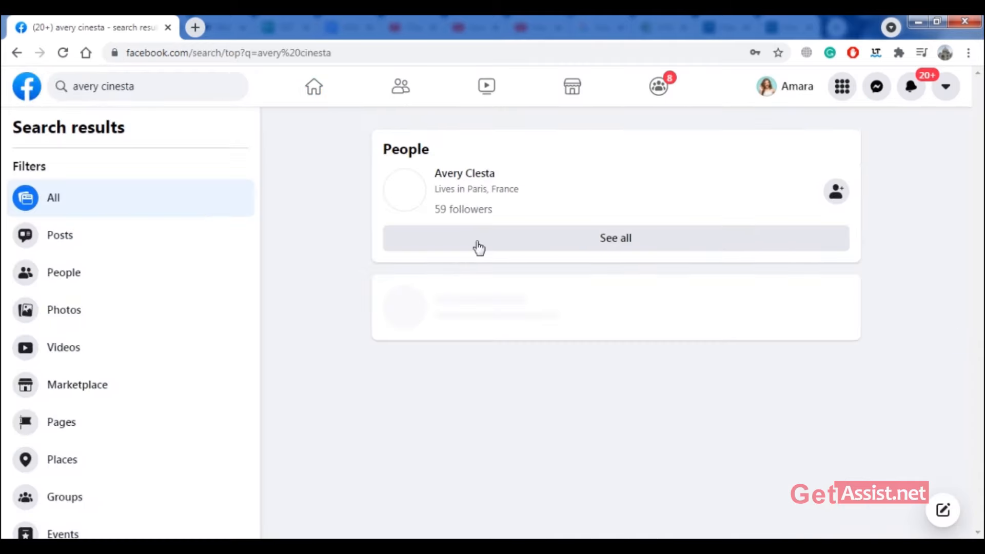
scroll("down", 3)
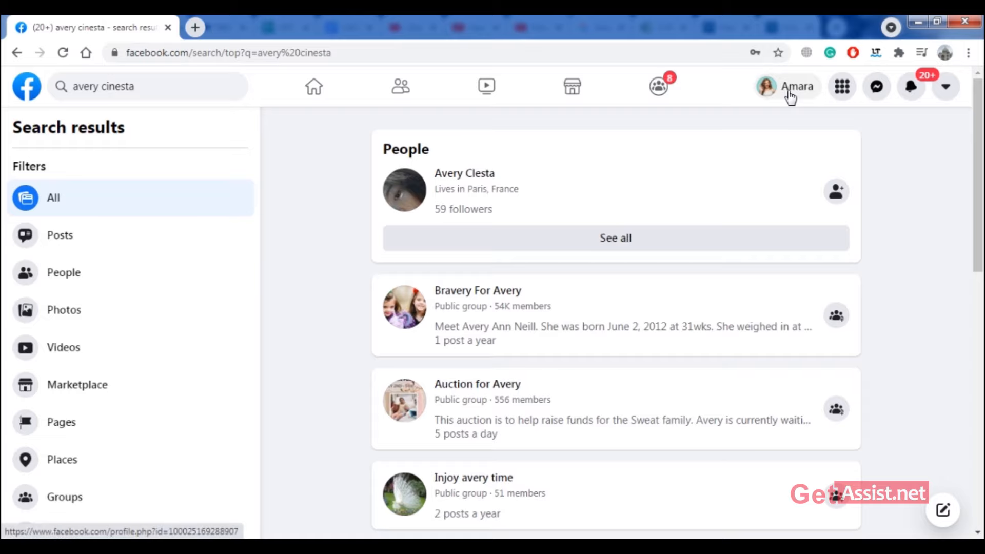
left_click(788, 86)
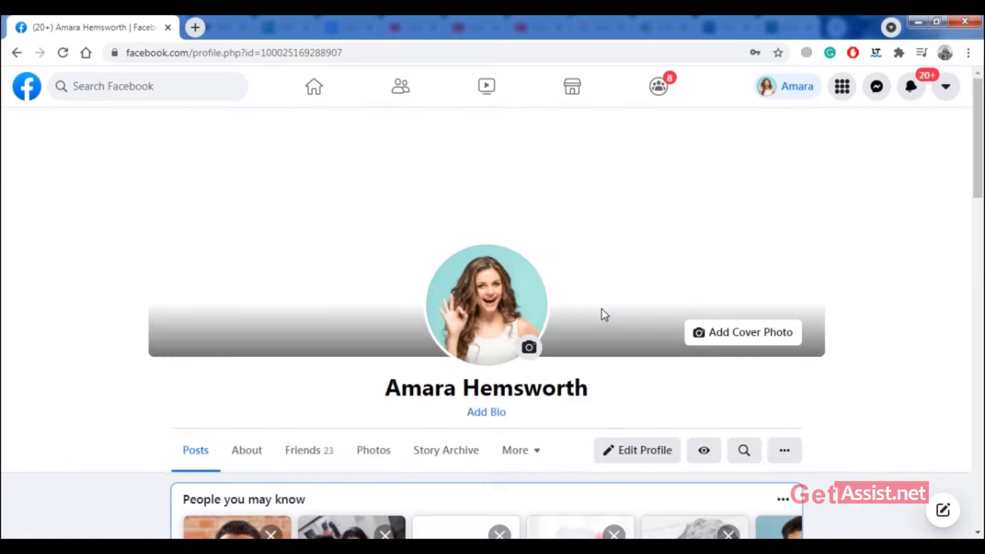
Step: Scroll Amara's friends list to its end where the Photos section appears, then head home
left_click(309, 450)
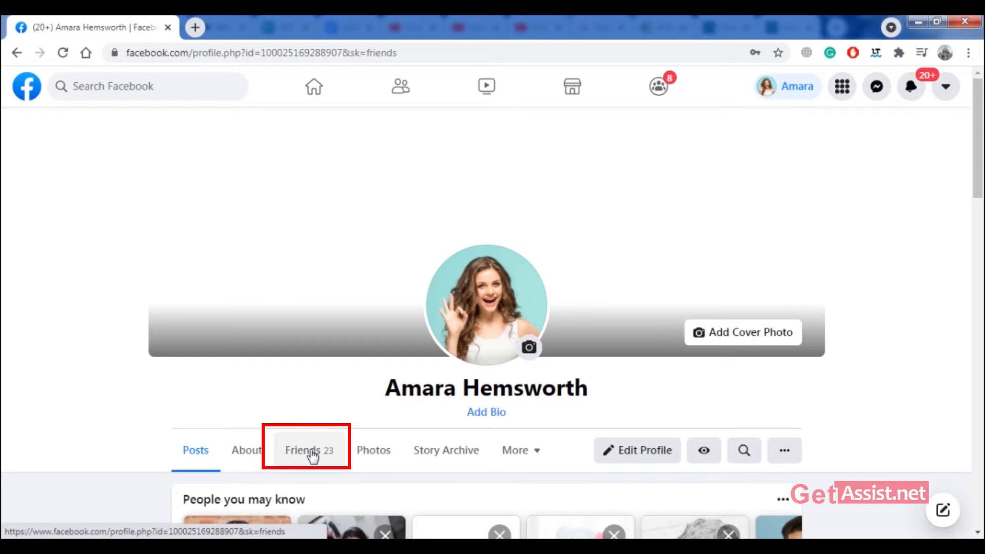
left_click(306, 450)
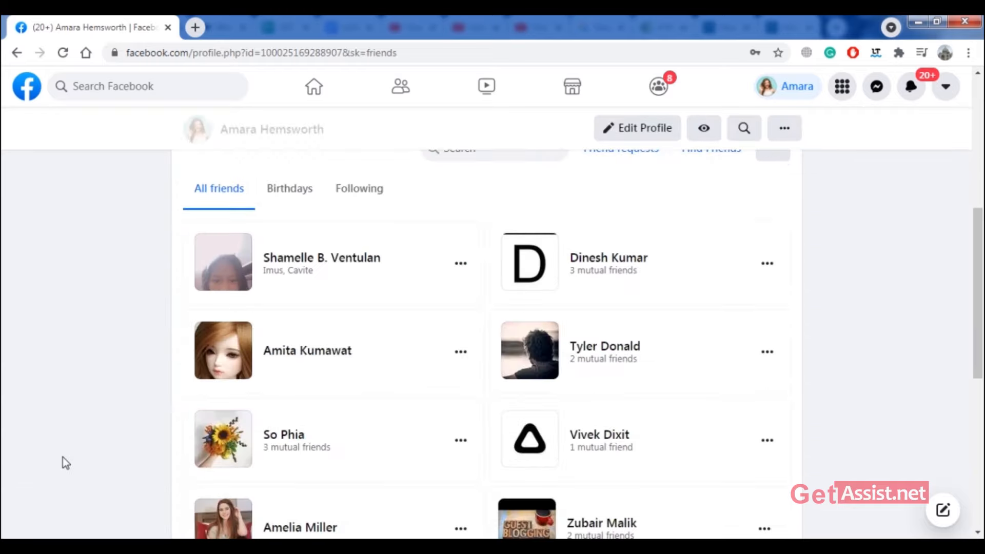
scroll("down", 3)
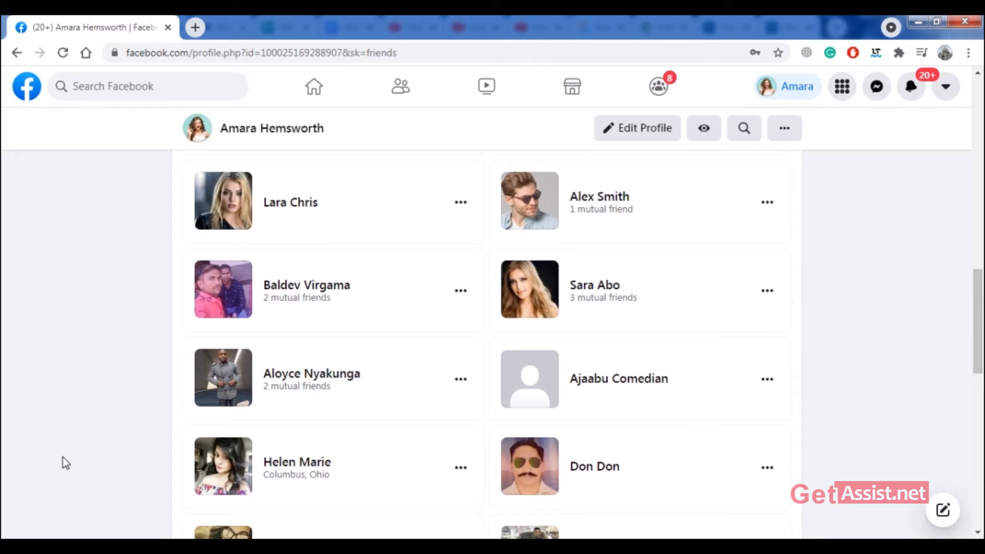
mouse_move(338, 455)
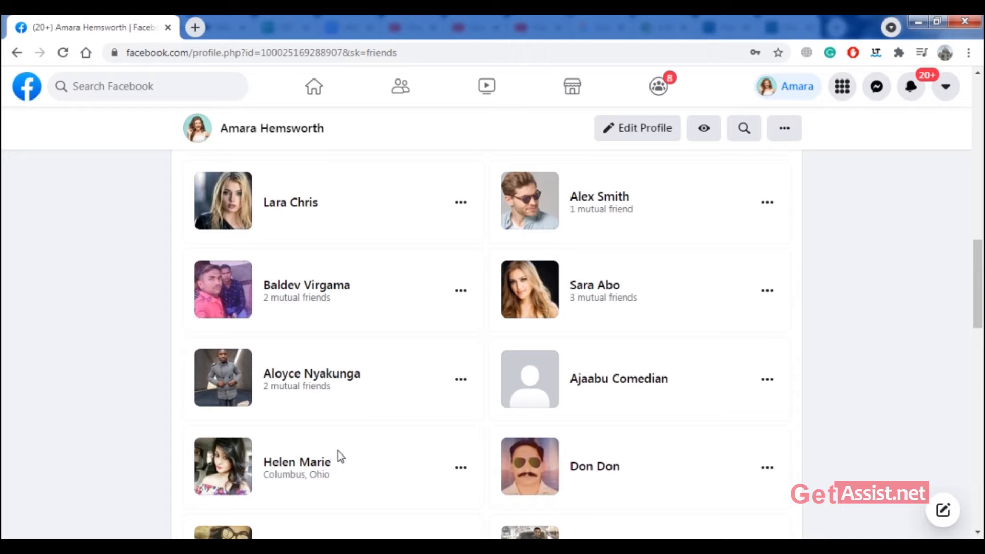
scroll("down", 3)
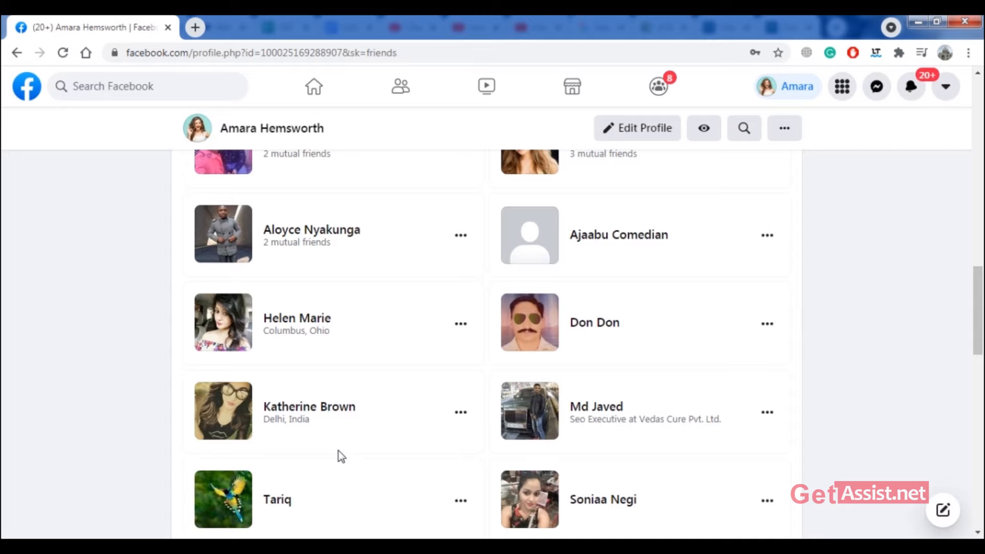
scroll("down", 3)
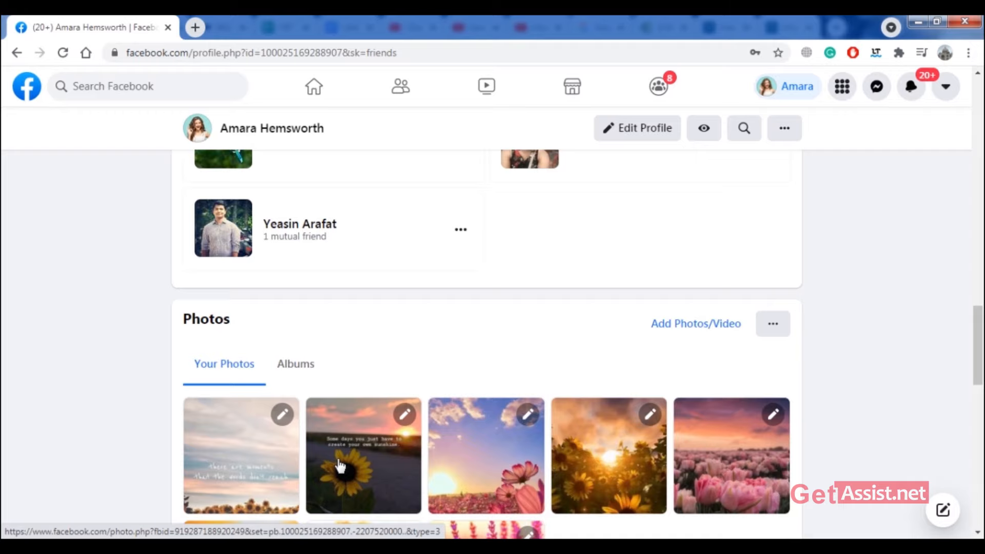
left_click(26, 86)
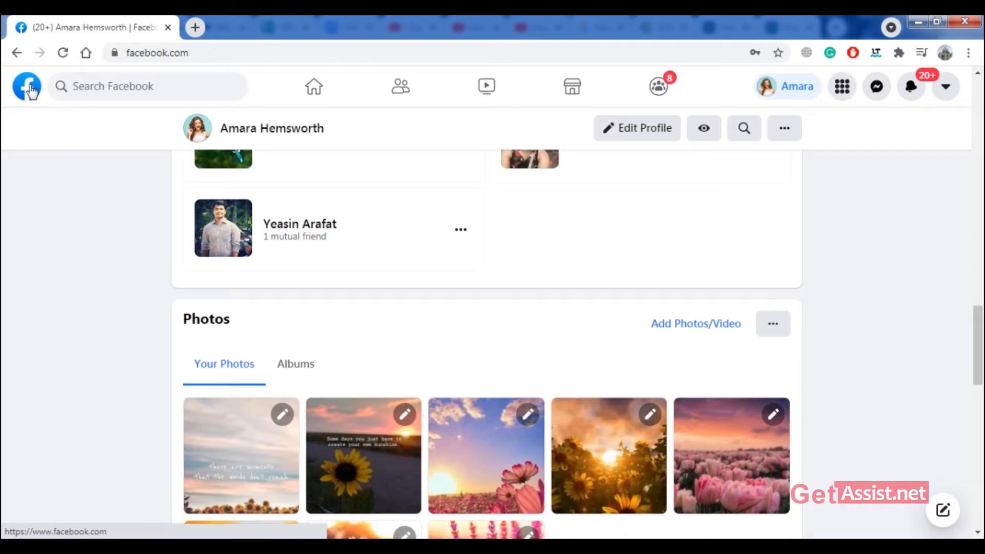
Step: Return to the home feed and bring up Chrome's main menu
left_click(314, 87)
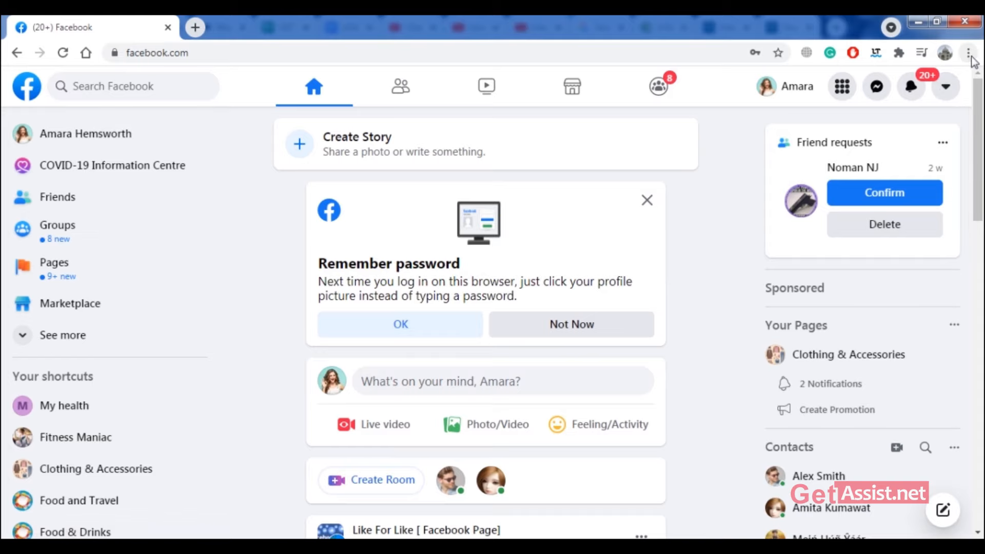
left_click(967, 52)
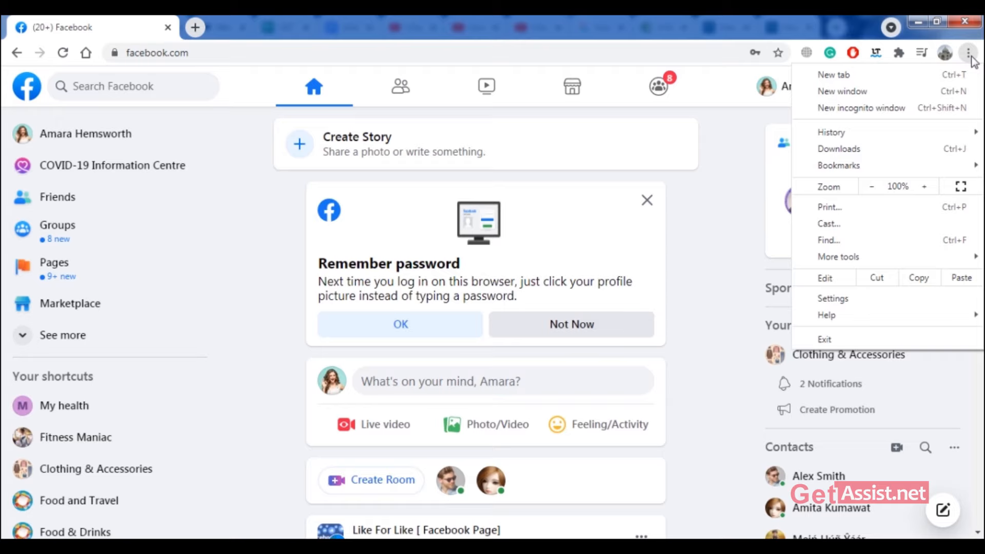
mouse_move(861, 108)
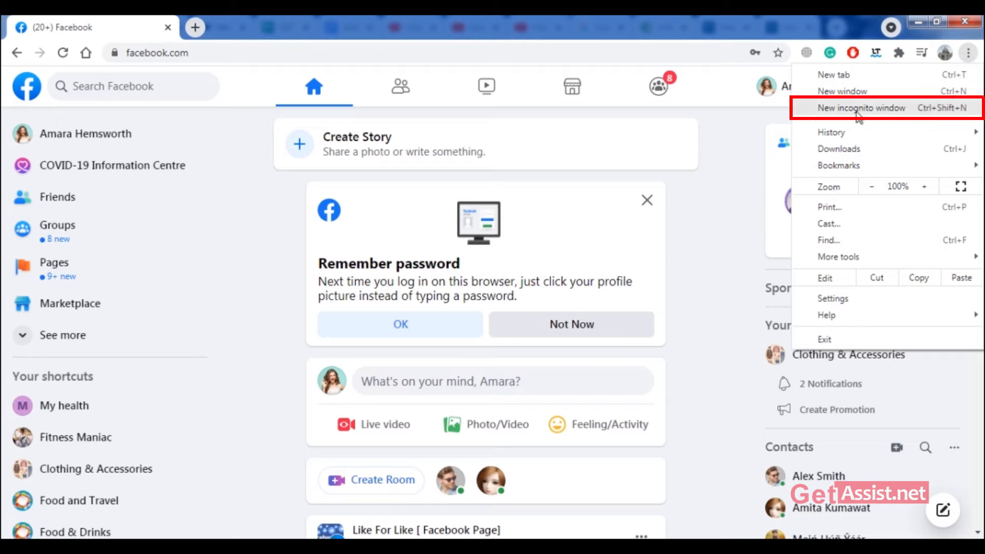
left_click(861, 108)
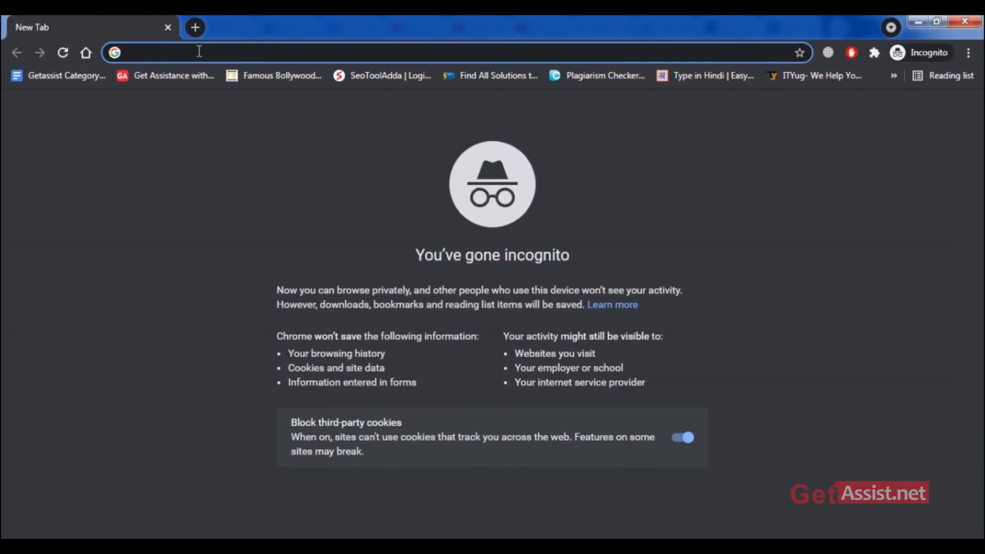
type("avery cinesta")
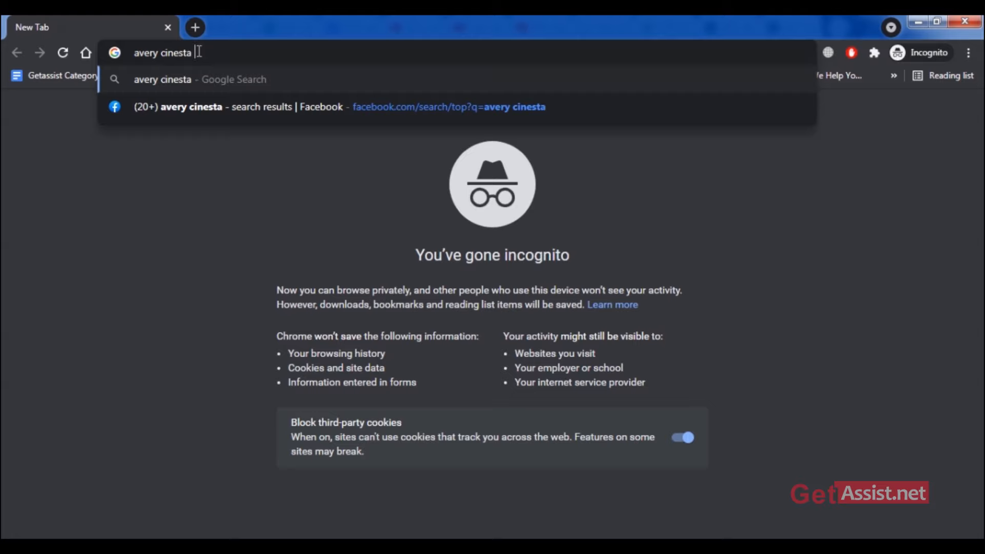
type("face")
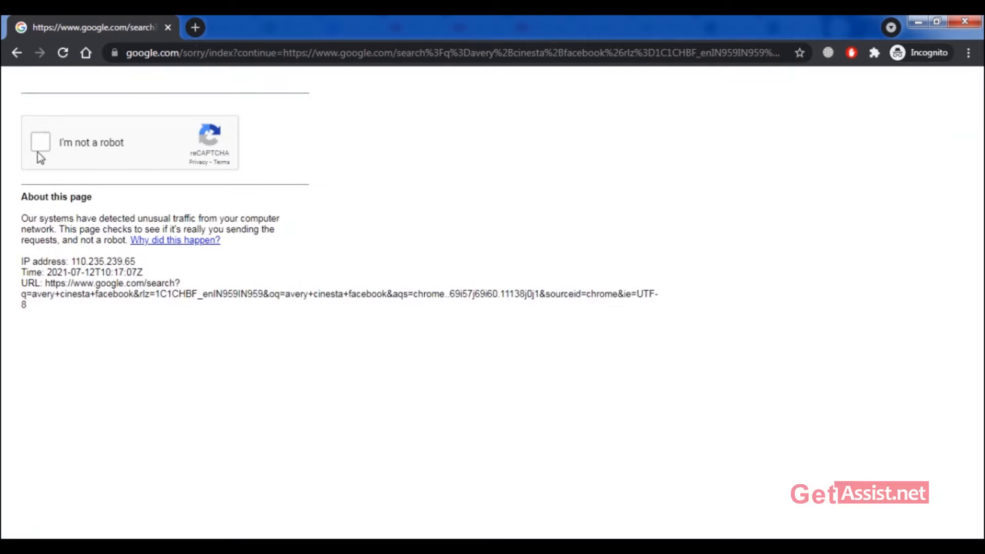
Step: Pass the reCAPTCHA by marking the parking meter images
left_click(40, 142)
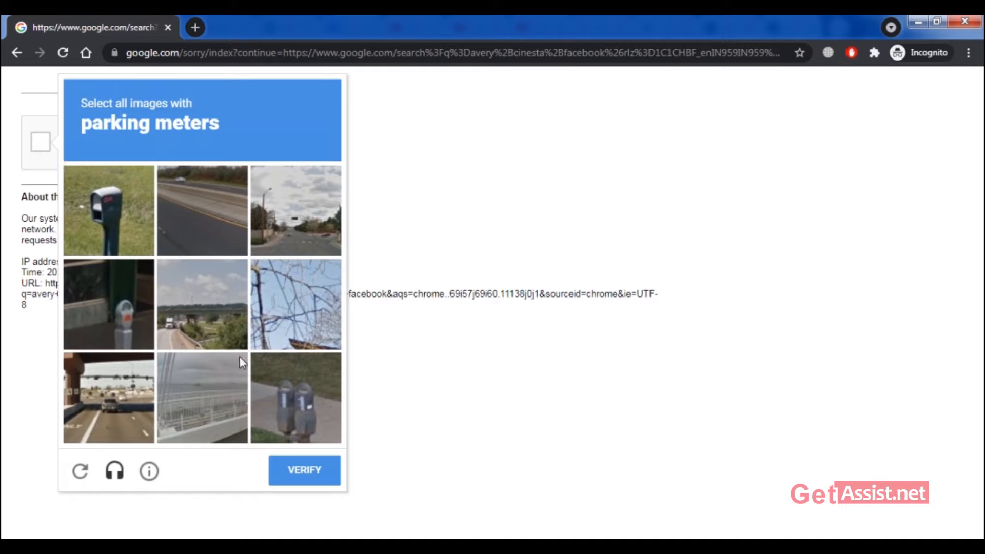
left_click(108, 210)
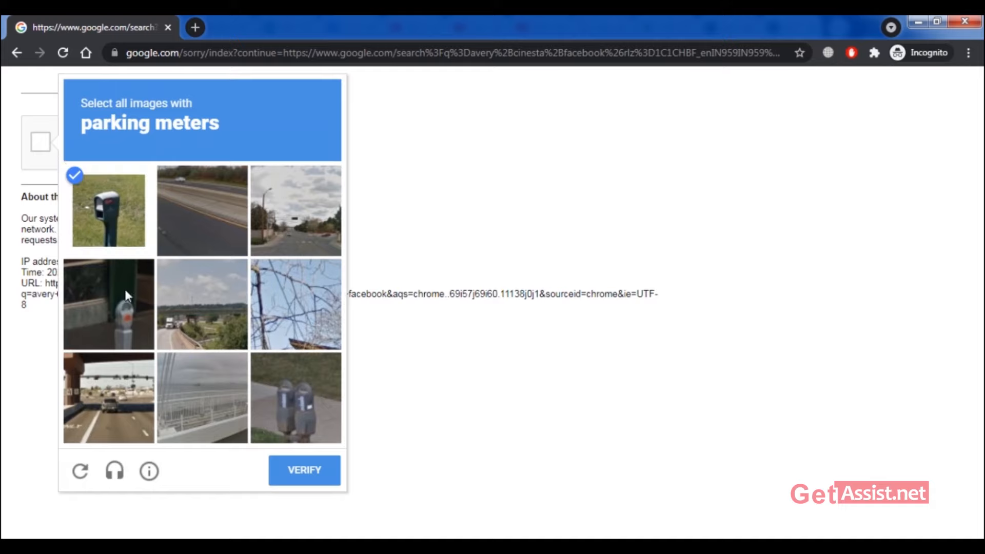
left_click(296, 398)
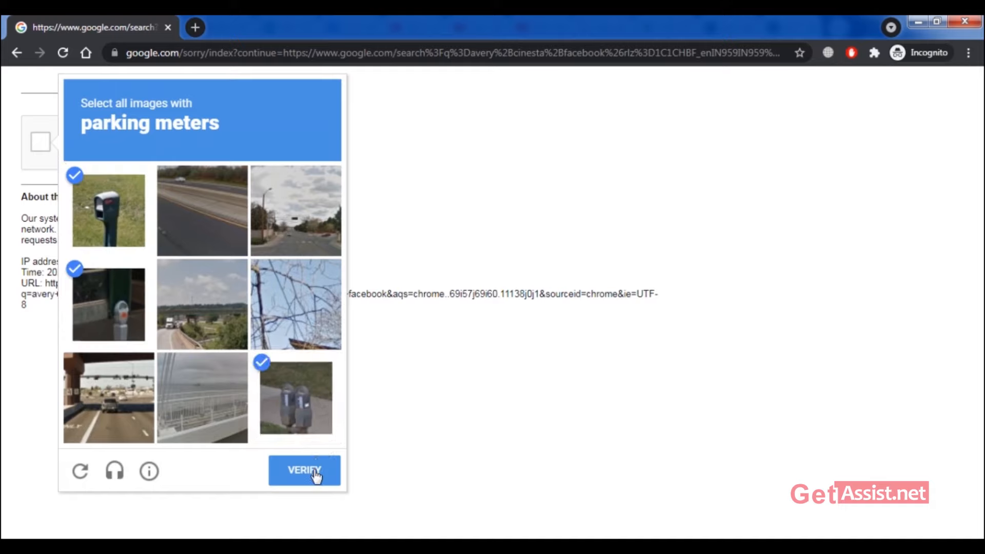
left_click(304, 471)
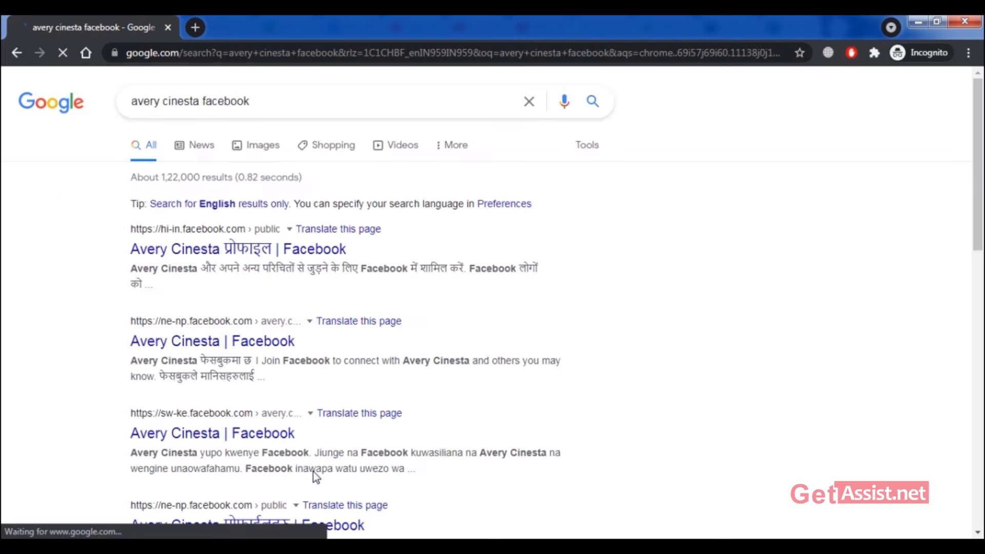
scroll("down", 3)
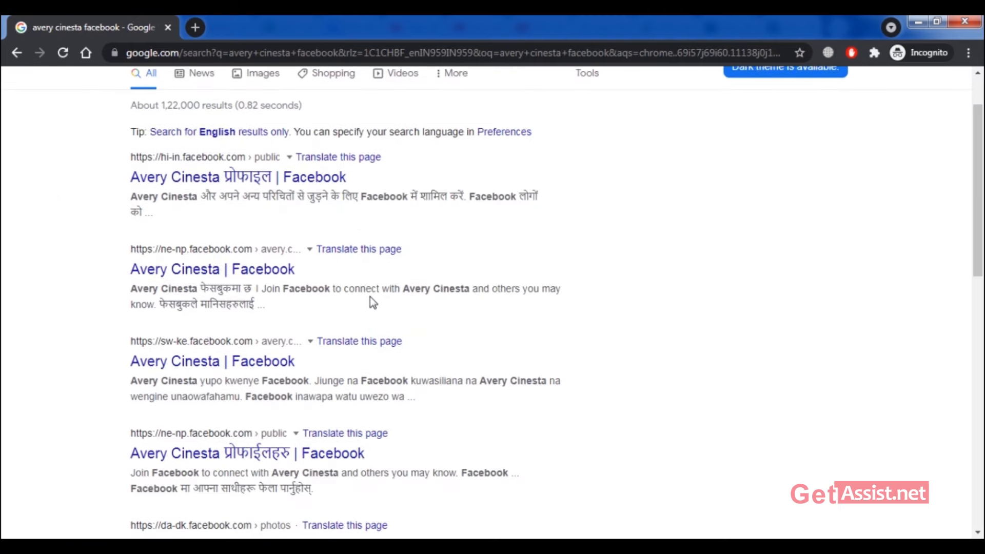
left_click(237, 177)
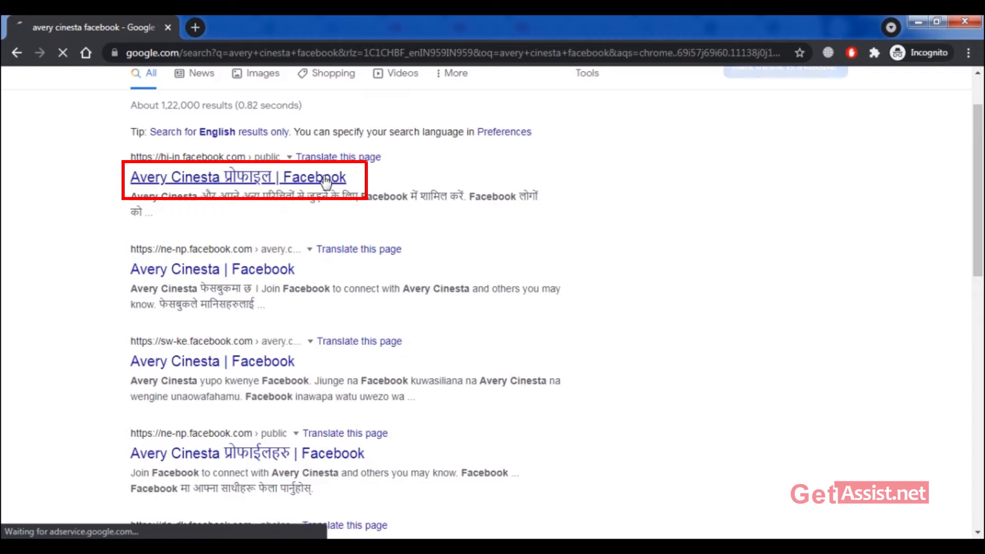
left_click(236, 176)
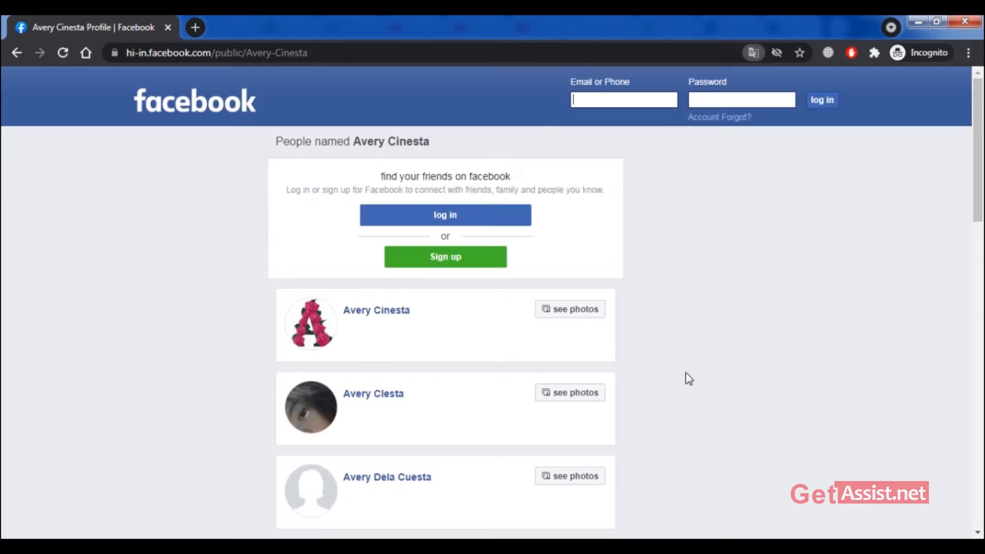
scroll("down", 3)
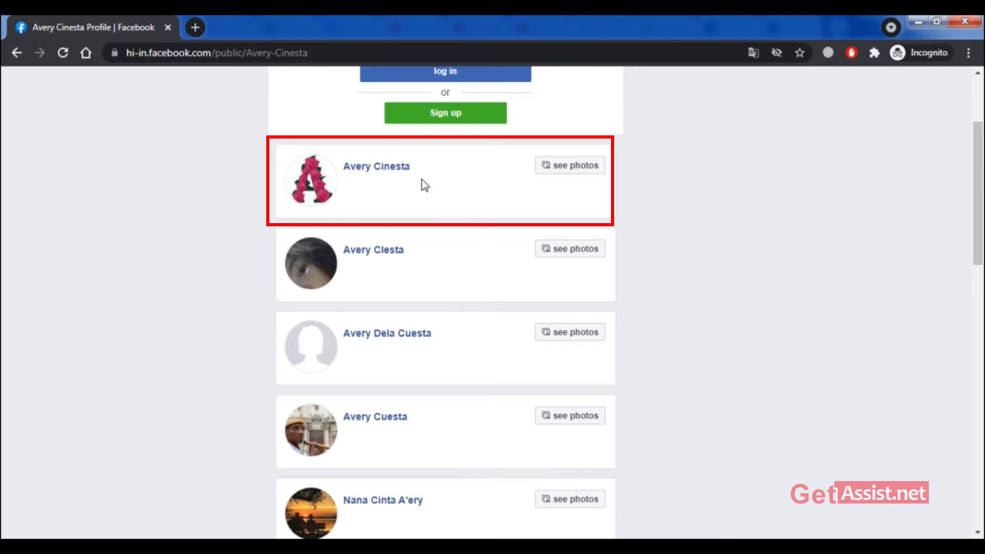
mouse_move(460, 350)
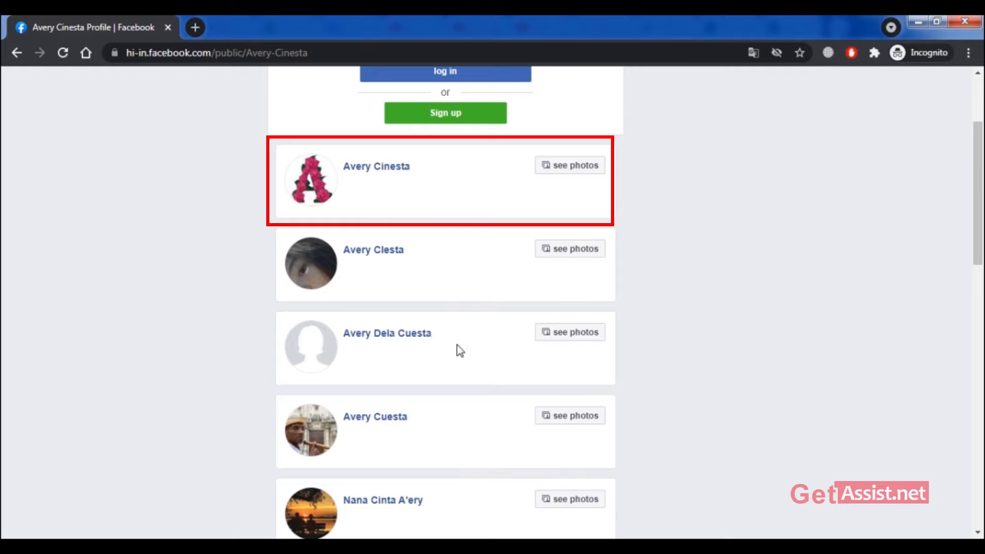
scroll("down", 3)
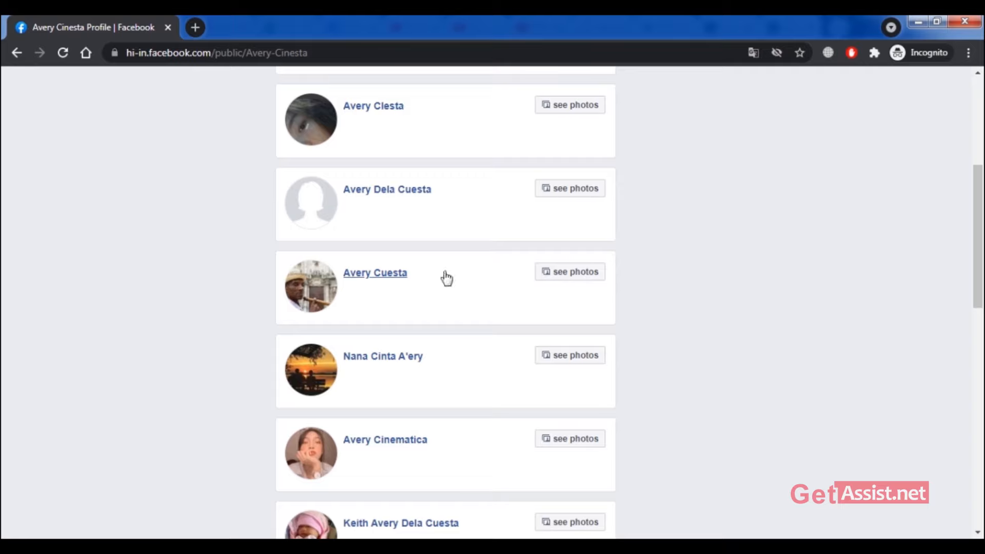
mouse_move(377, 228)
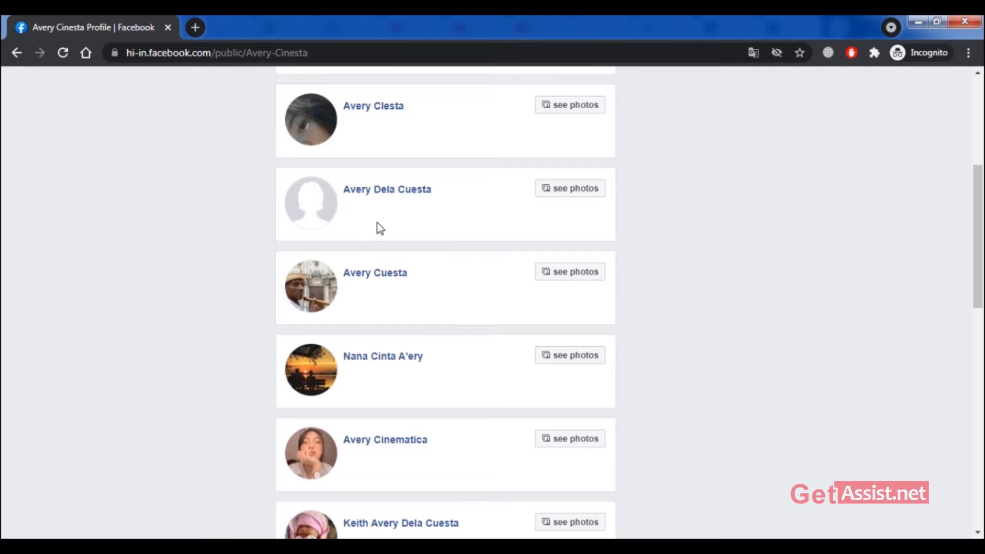
scroll("down", 3)
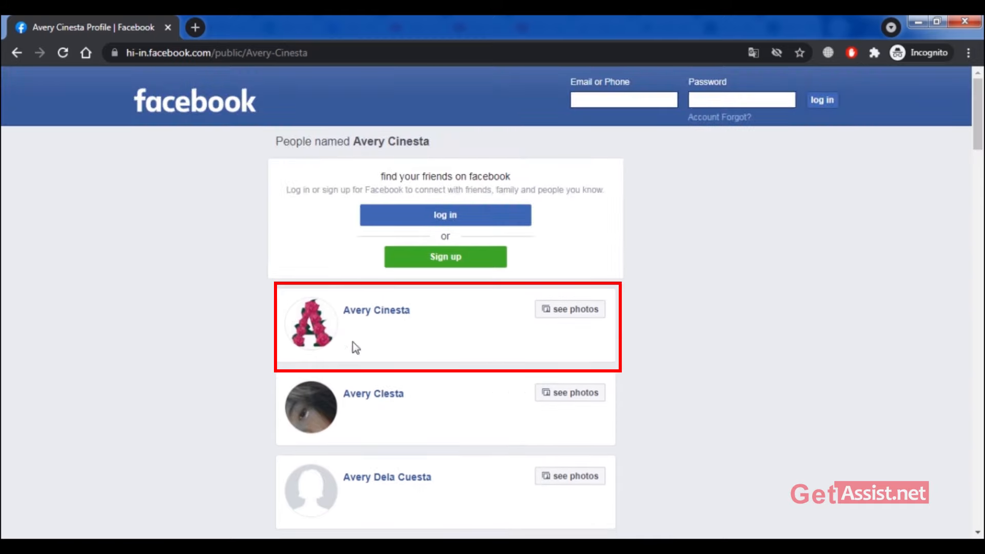
mouse_move(716, 402)
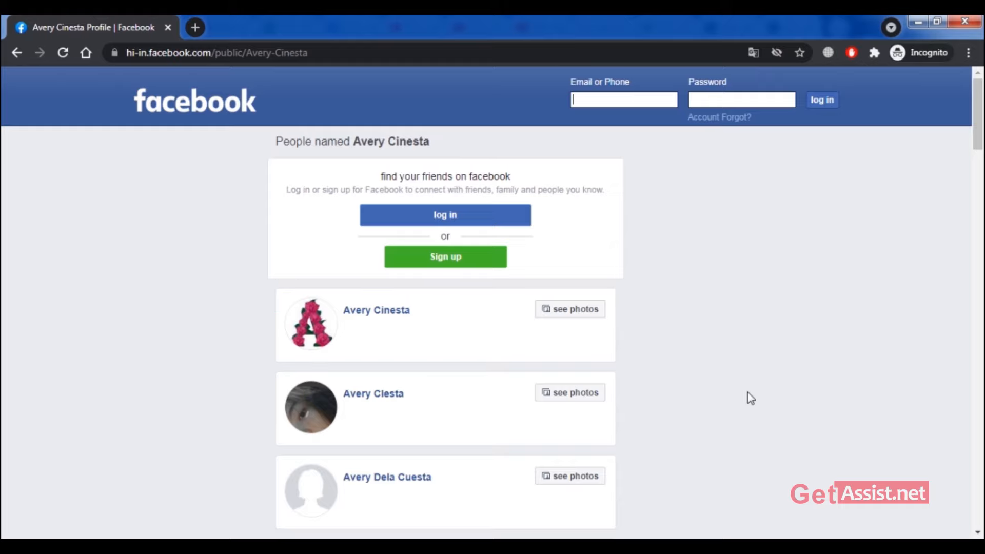
mouse_move(569, 391)
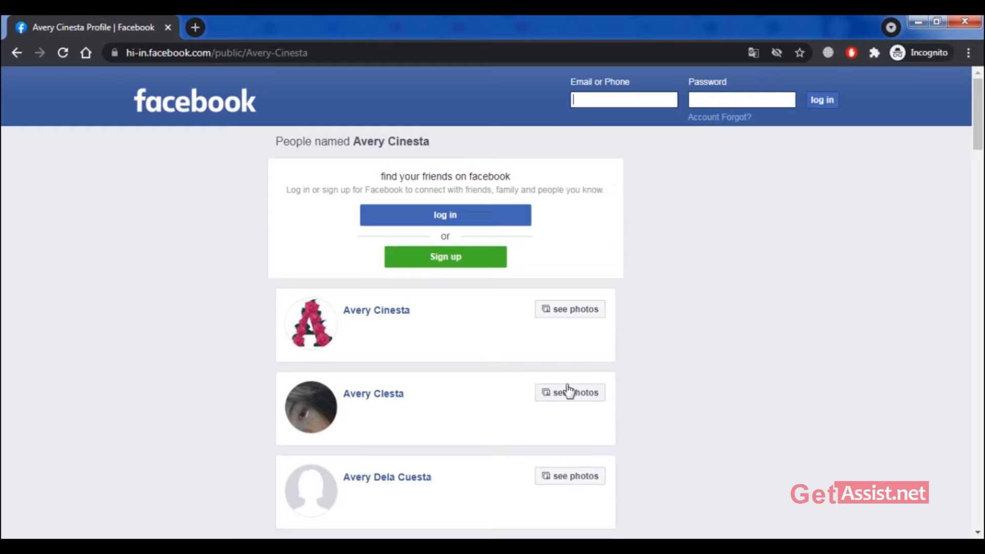
scroll("down", 3)
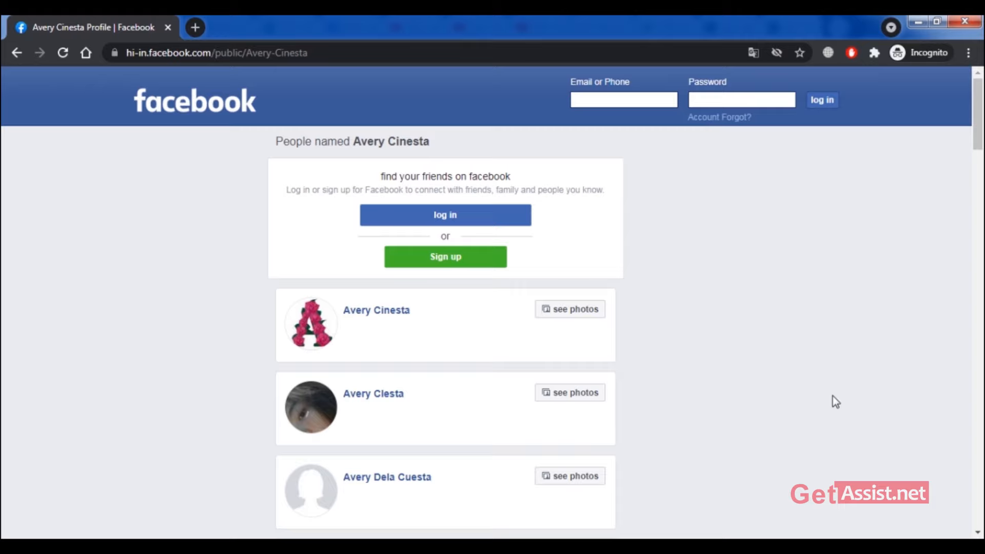
left_click(623, 99)
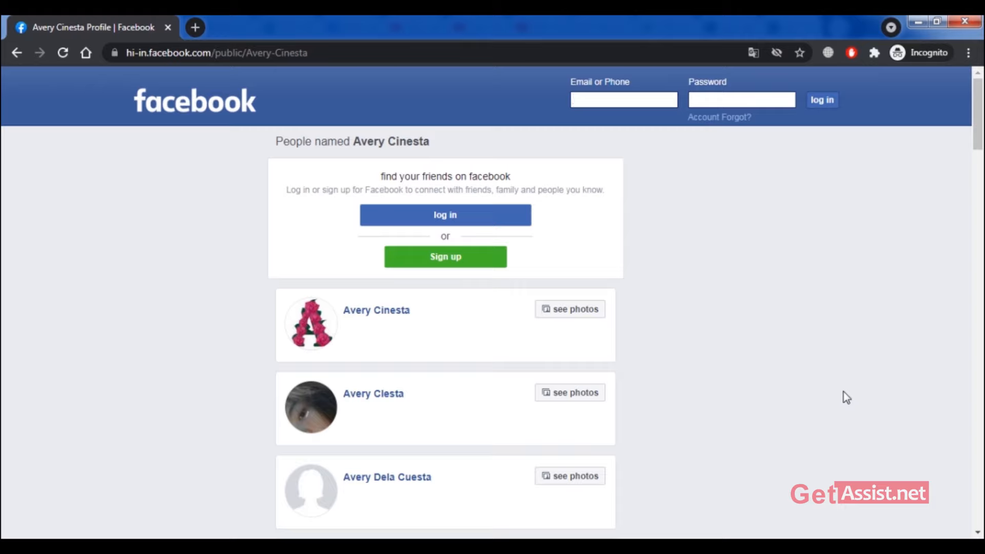
left_click(623, 99)
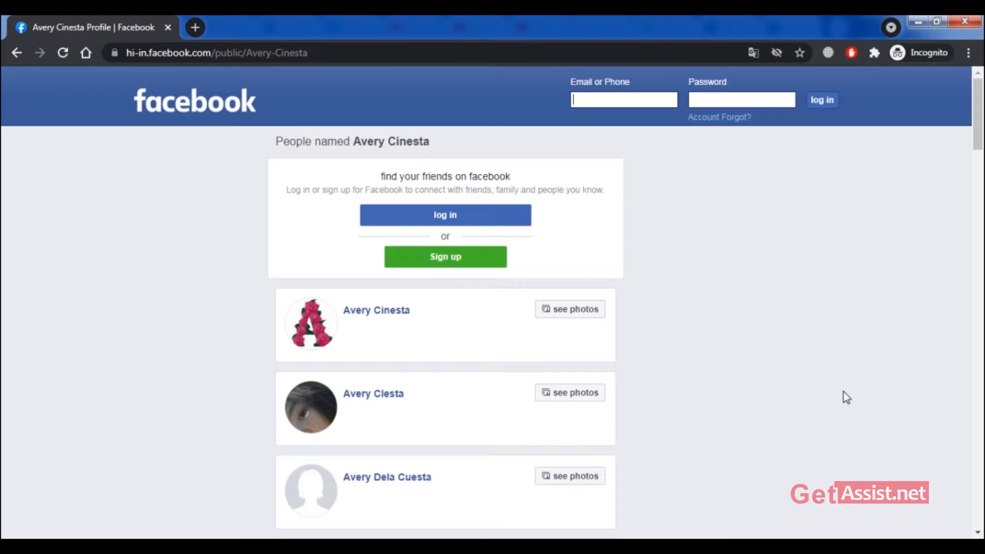